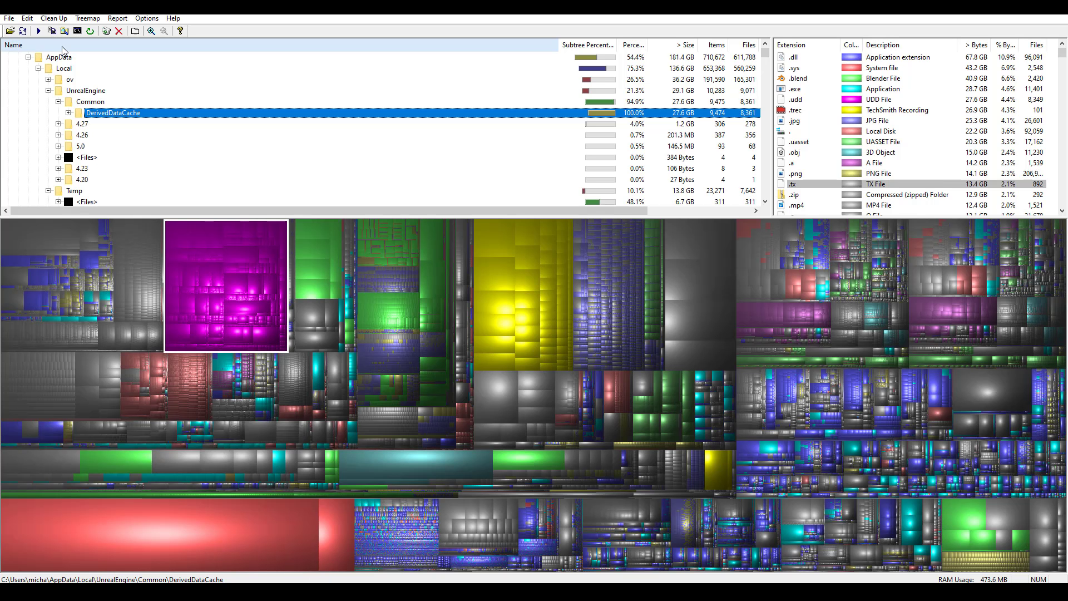
# - Set the Local Derived Data Cache preference to E:\0_UnrealDataCache via Editor Preferences
pyautogui.click(85, 91)
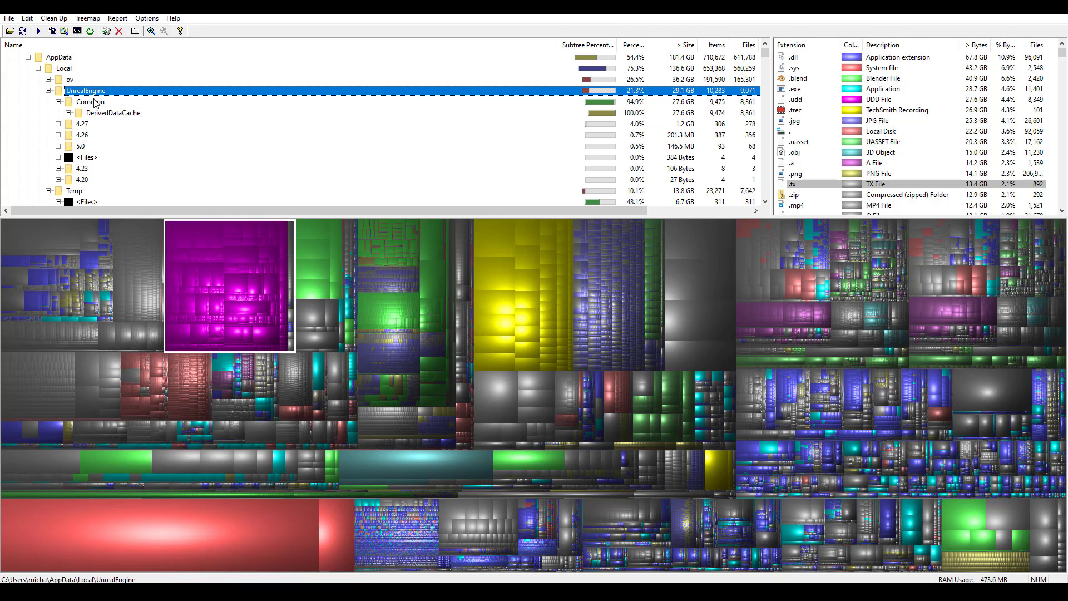
pyautogui.click(114, 113)
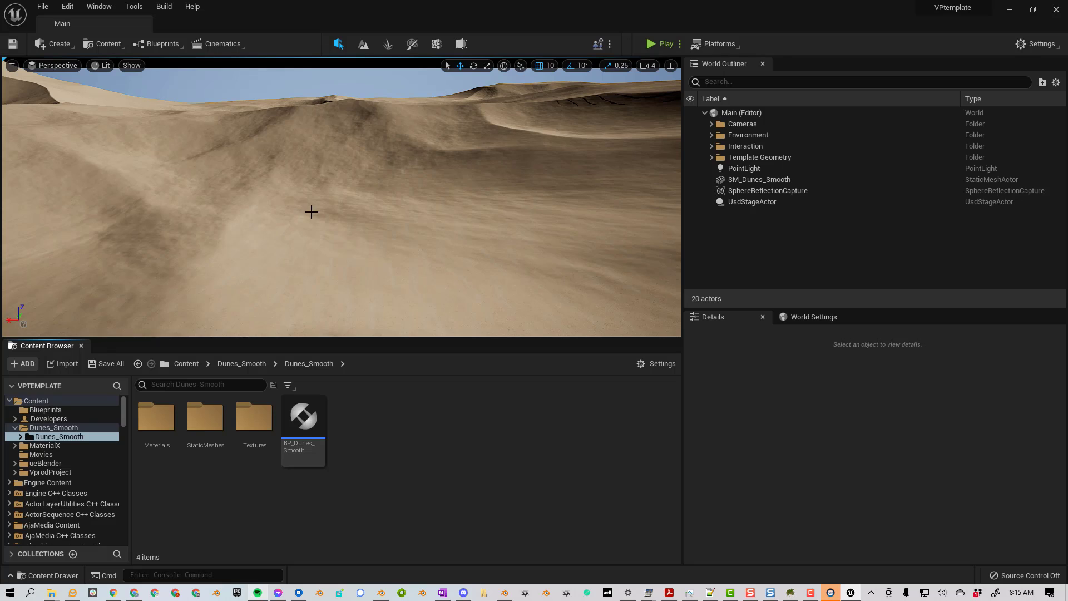
pyautogui.click(67, 6)
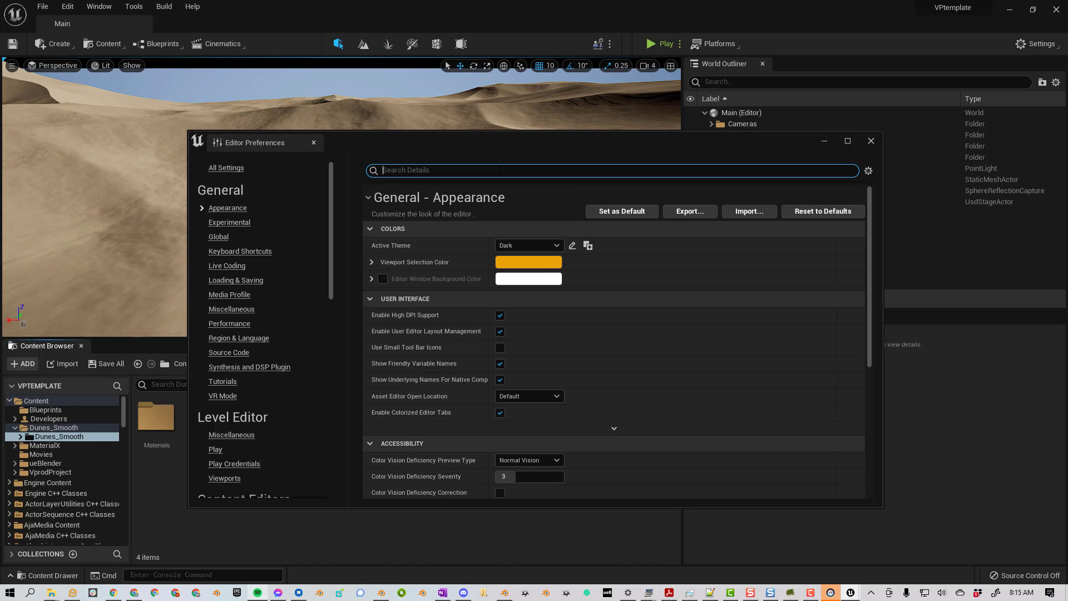
pyautogui.write('cache')
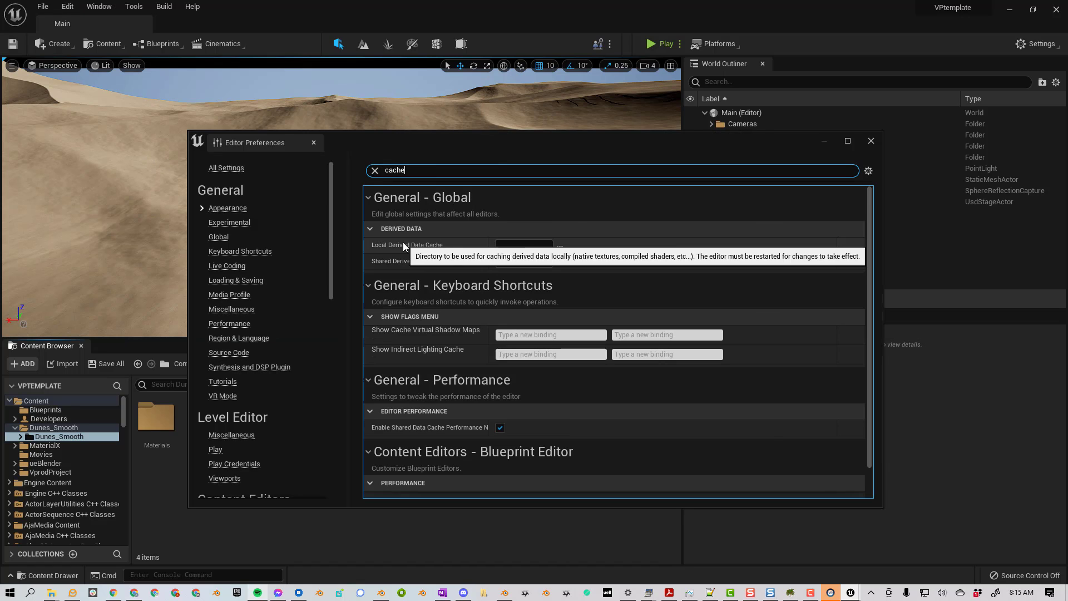
pyautogui.moveTo(482, 261)
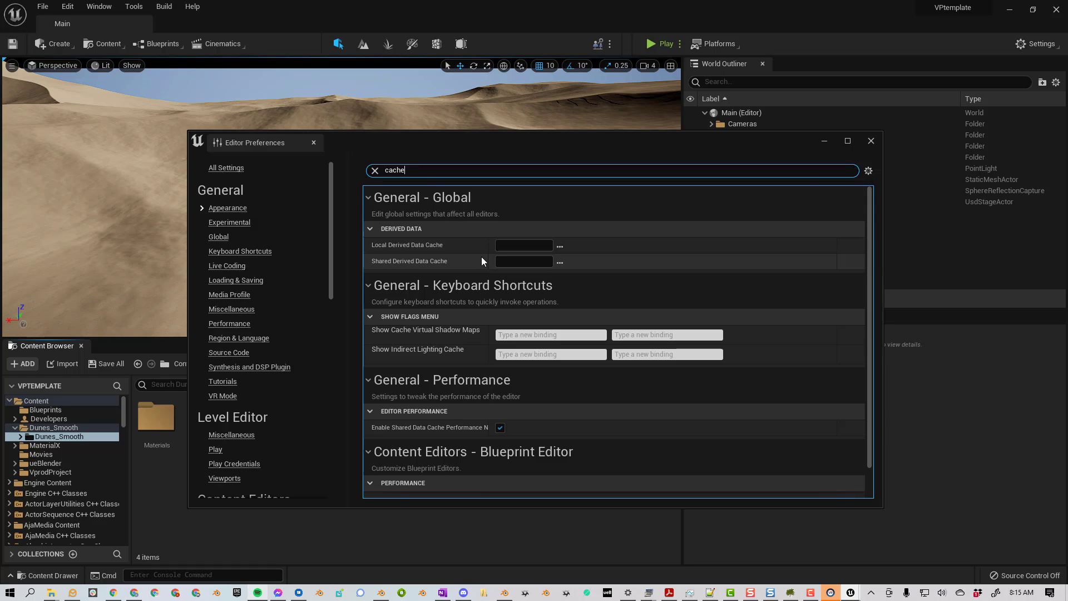
pyautogui.moveTo(559, 245)
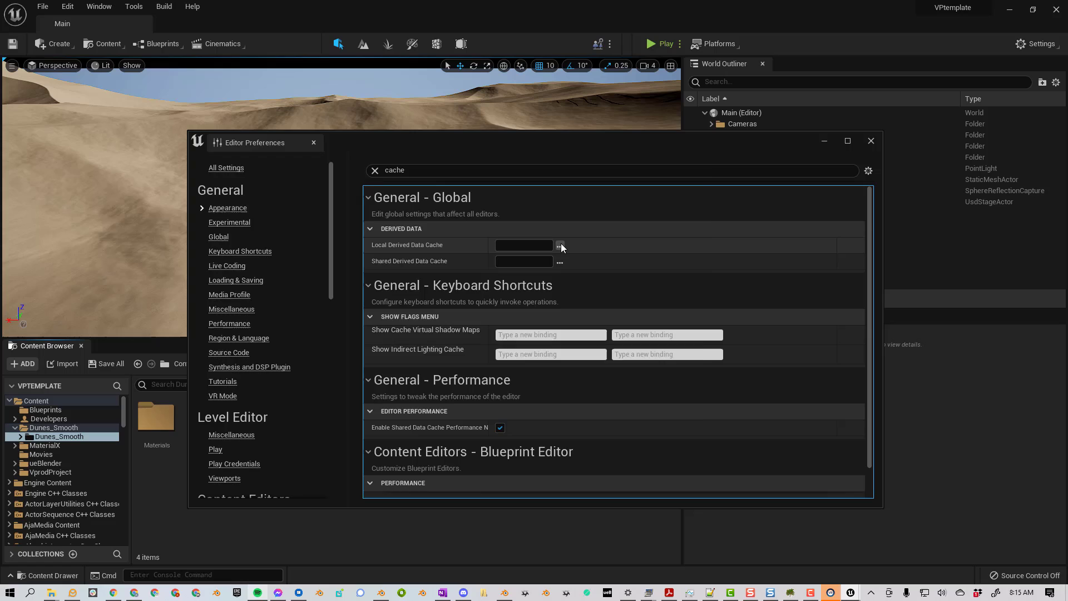
pyautogui.click(559, 245)
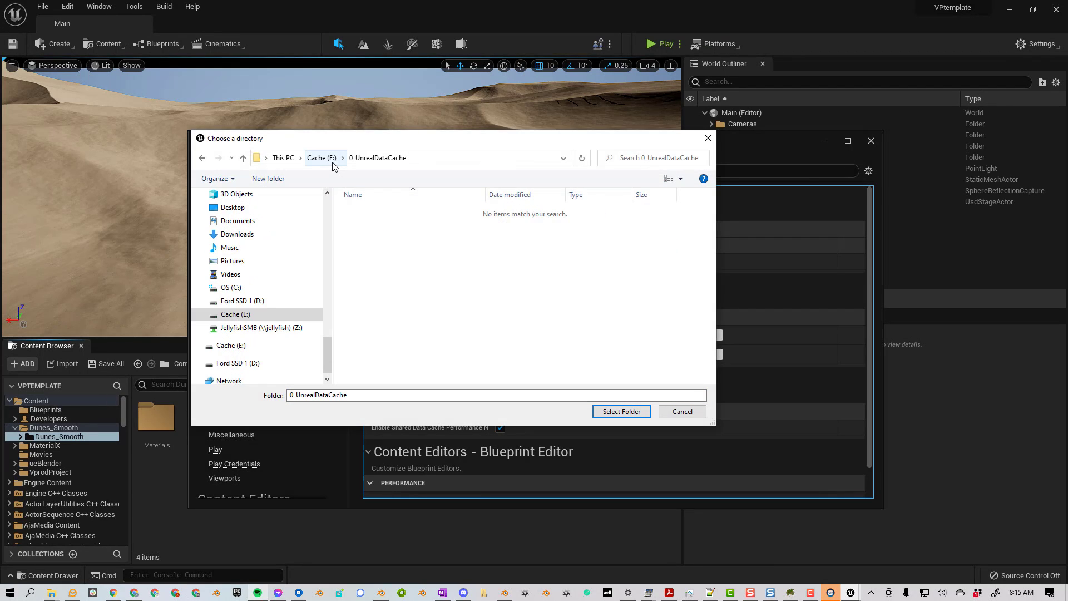
pyautogui.click(620, 412)
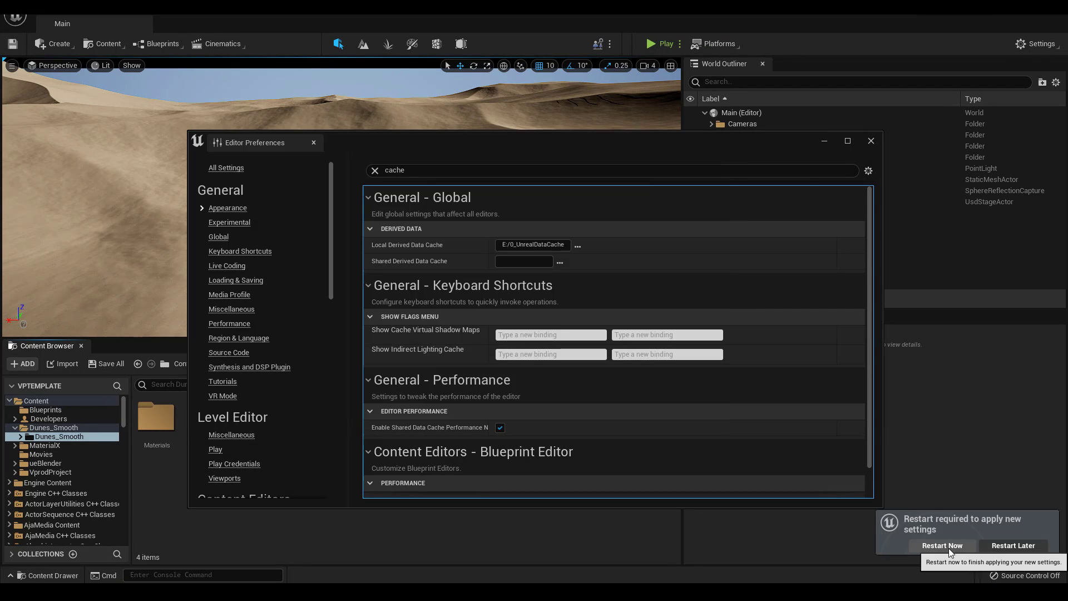
# - Accept the Restart Now prompt so the editor reopens with the new cache path
pyautogui.click(942, 546)
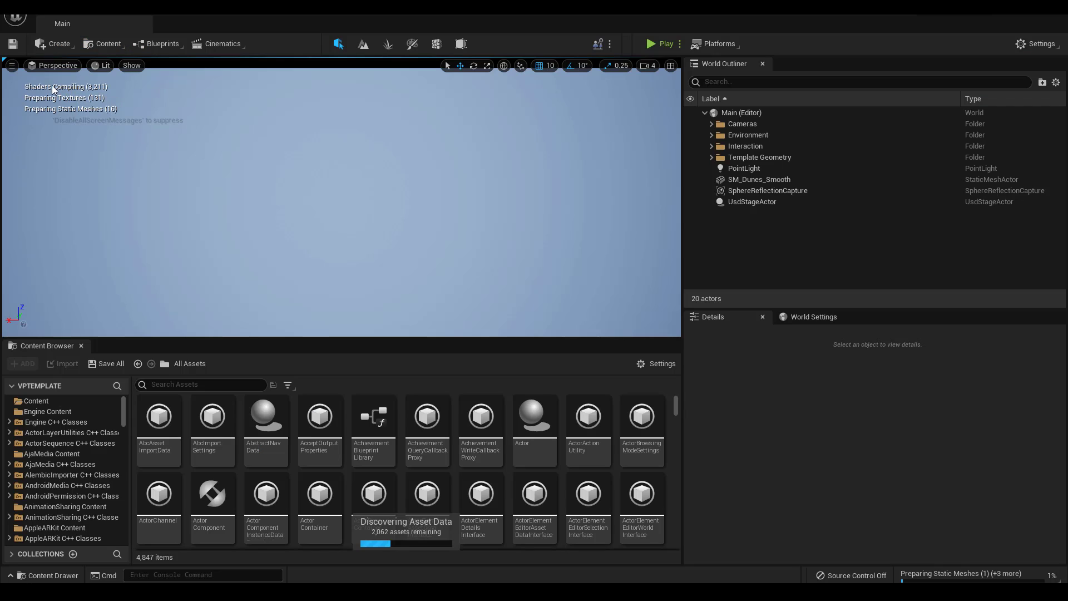
pyautogui.moveTo(79, 89)
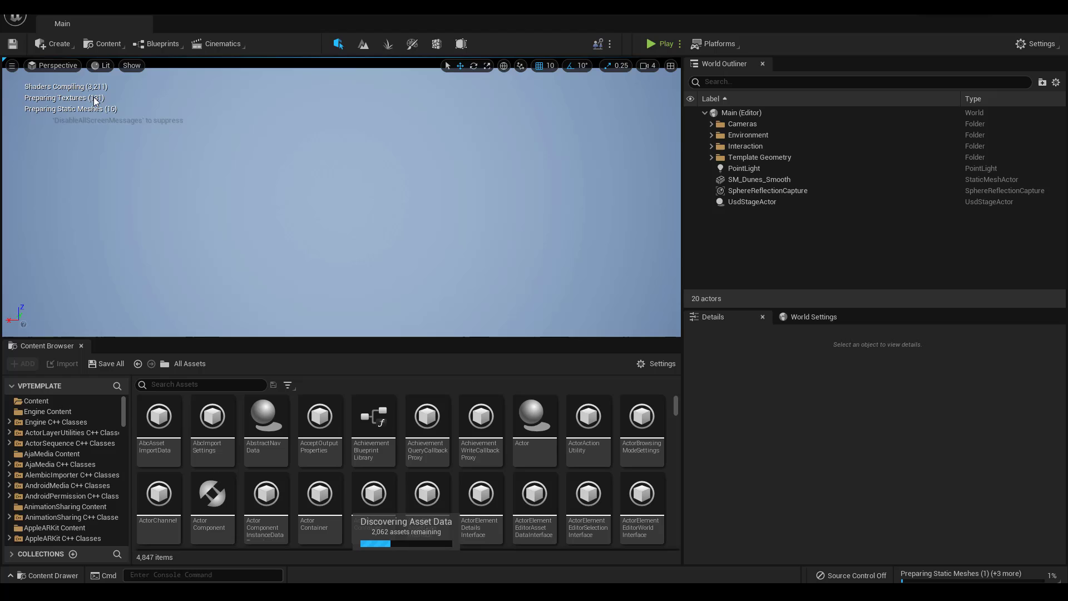
pyautogui.moveTo(865, 460)
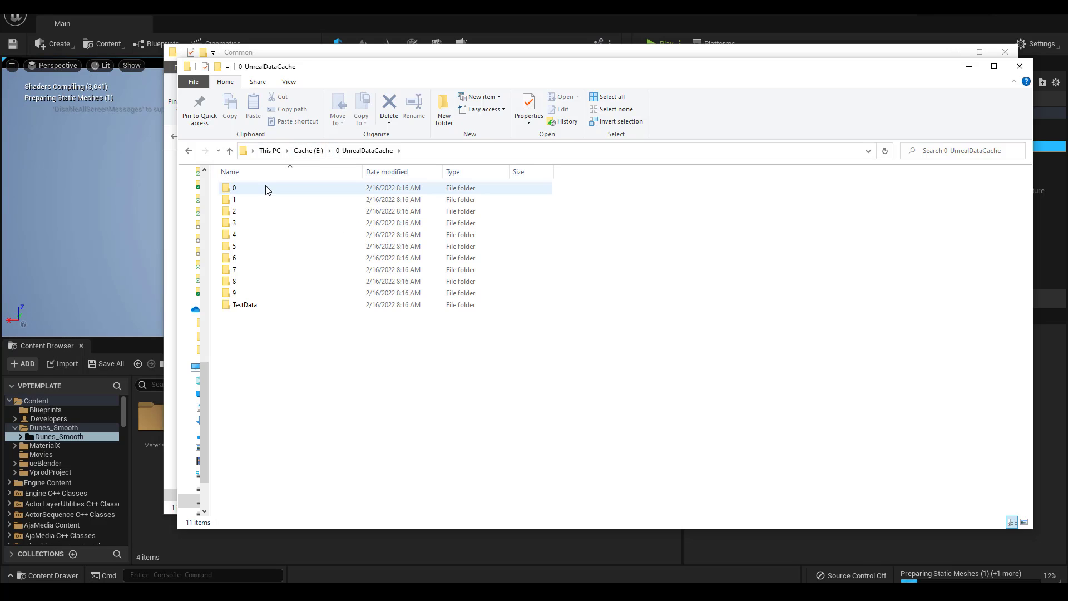
# - Browse to Cache (E:) > 0_UnrealDataCache to confirm folders 0–9 and TestData
pyautogui.click(234, 234)
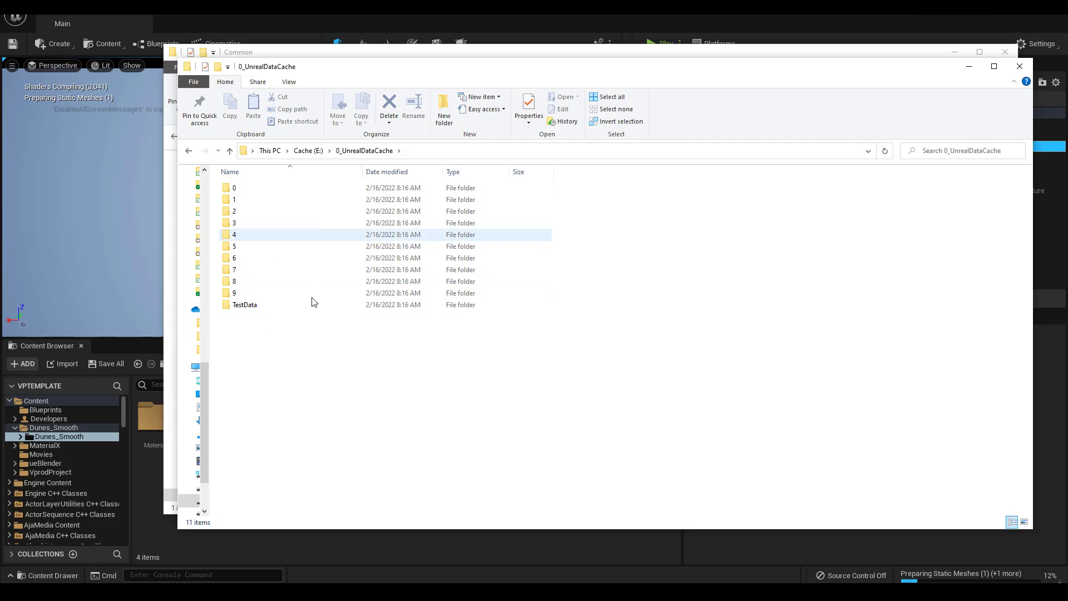
pyautogui.click(245, 304)
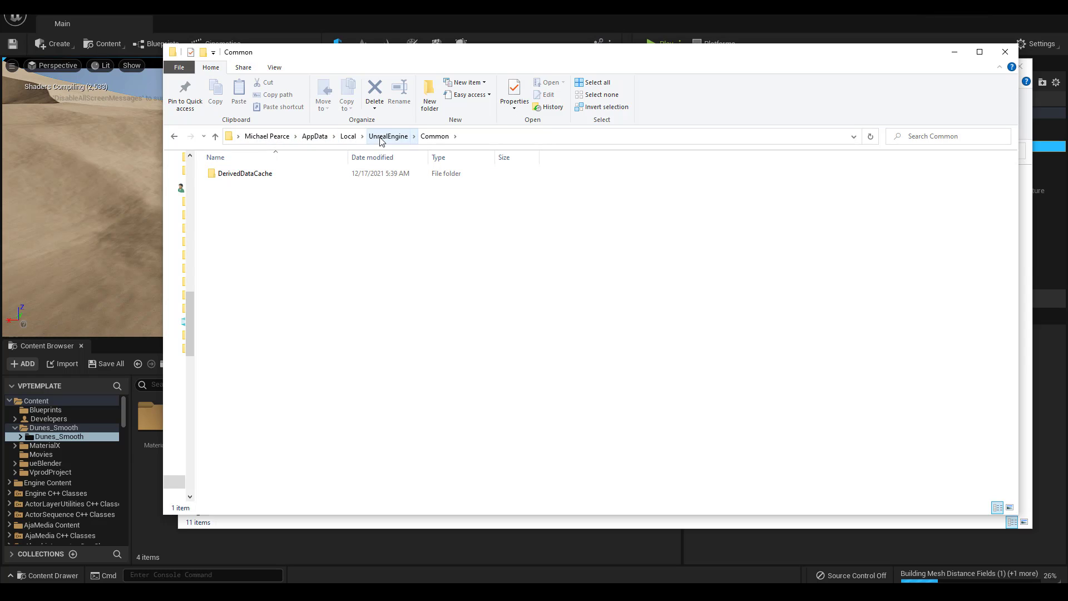
# - Select all 11 items in the old DerivedDataCache folder and permanently delete them
pyautogui.doubleClick(245, 173)
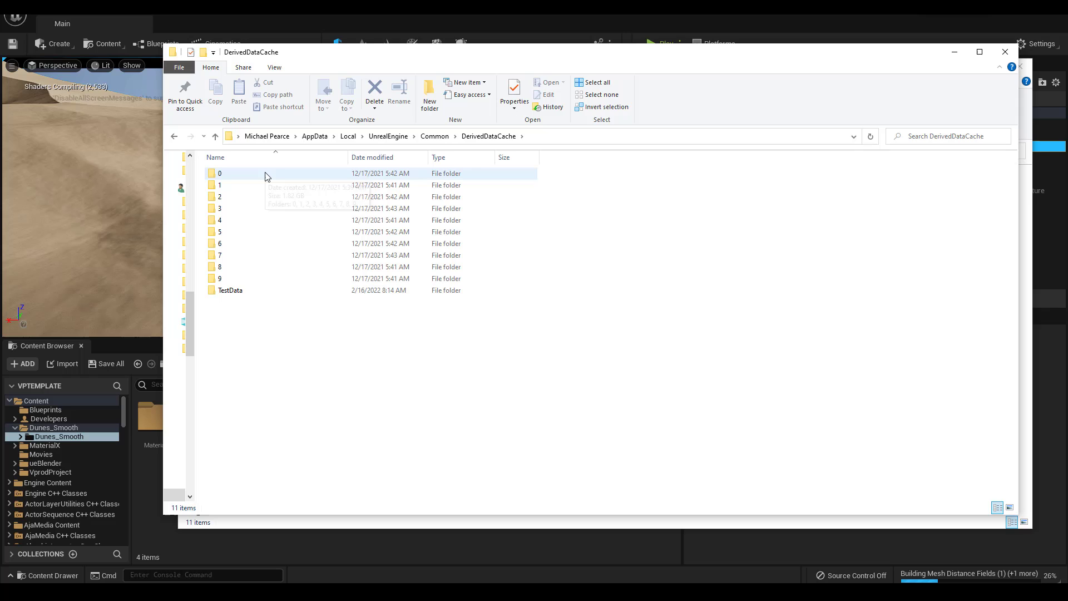
pyautogui.press('ctrl+a')
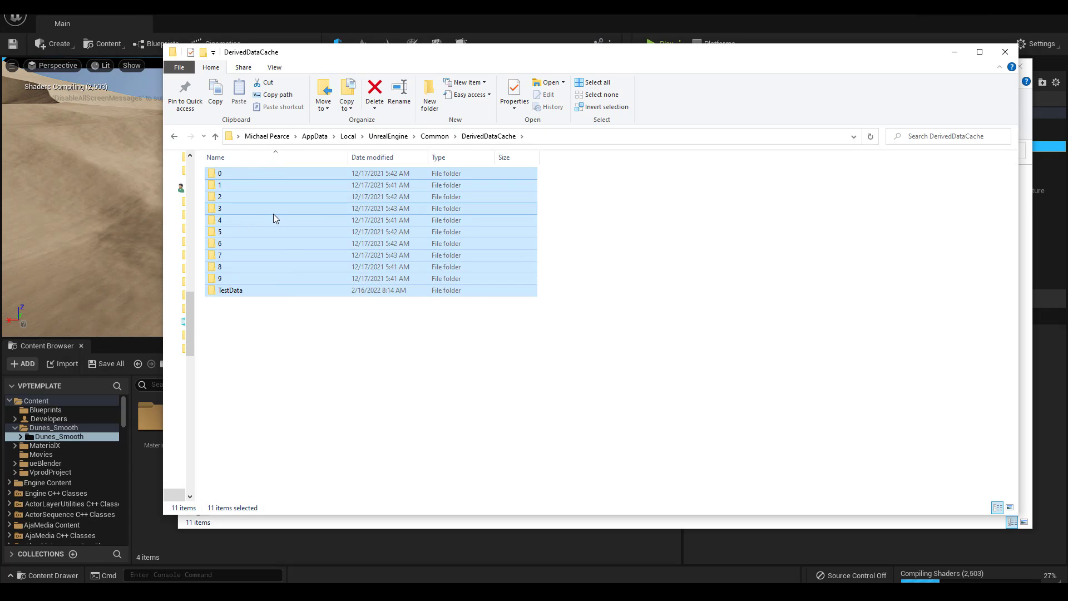
pyautogui.click(373, 91)
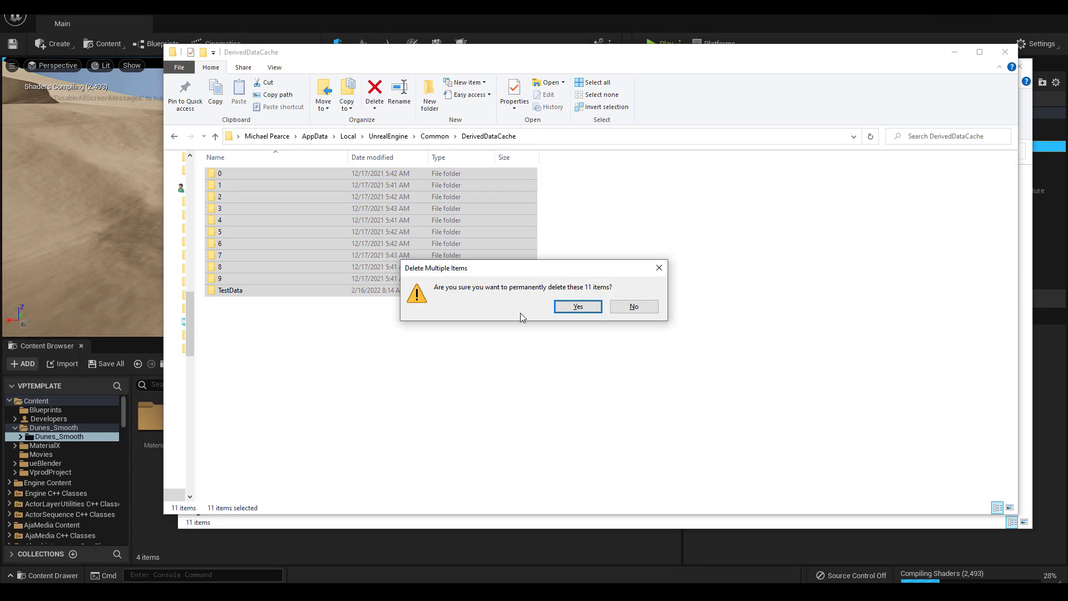
pyautogui.click(576, 306)
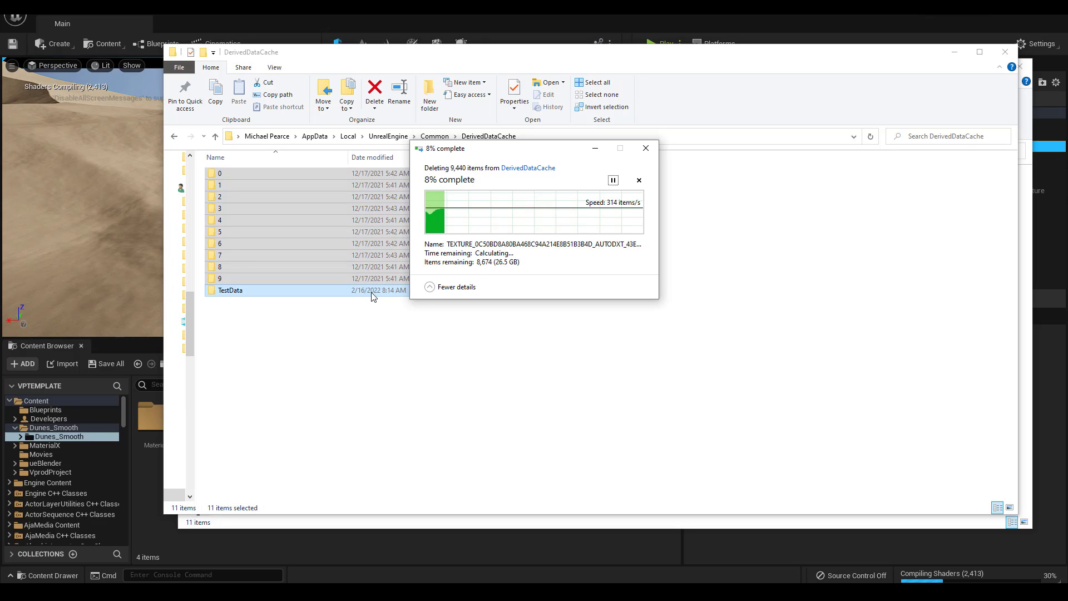